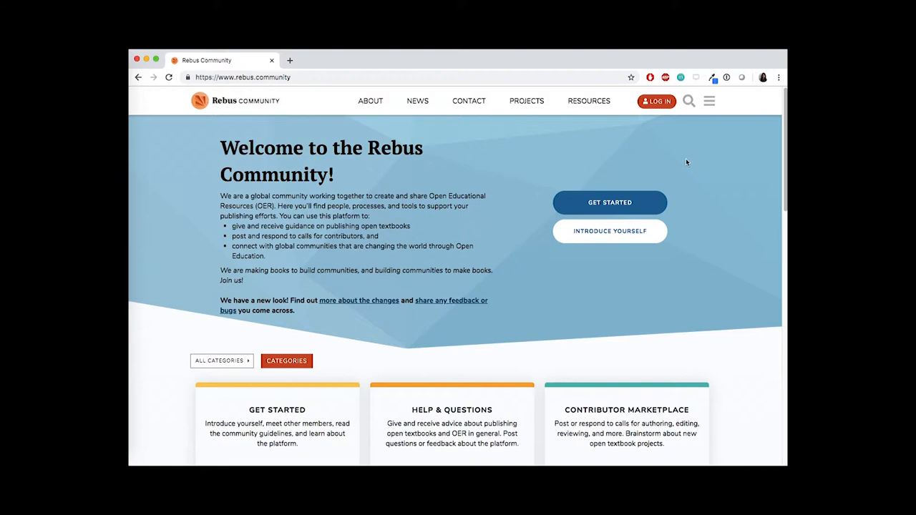
{"action": "mouse_move", "coordinate": [693, 184]}
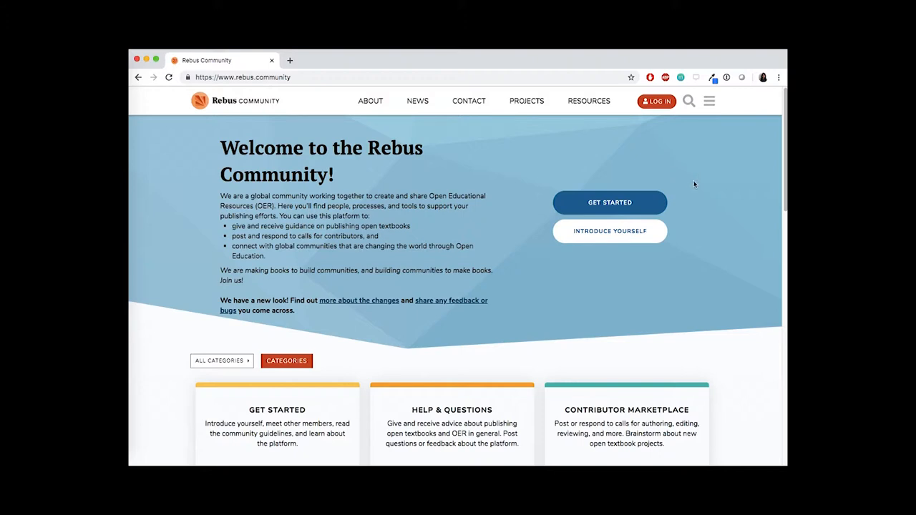
{"action": "mouse_move", "coordinate": [679, 209]}
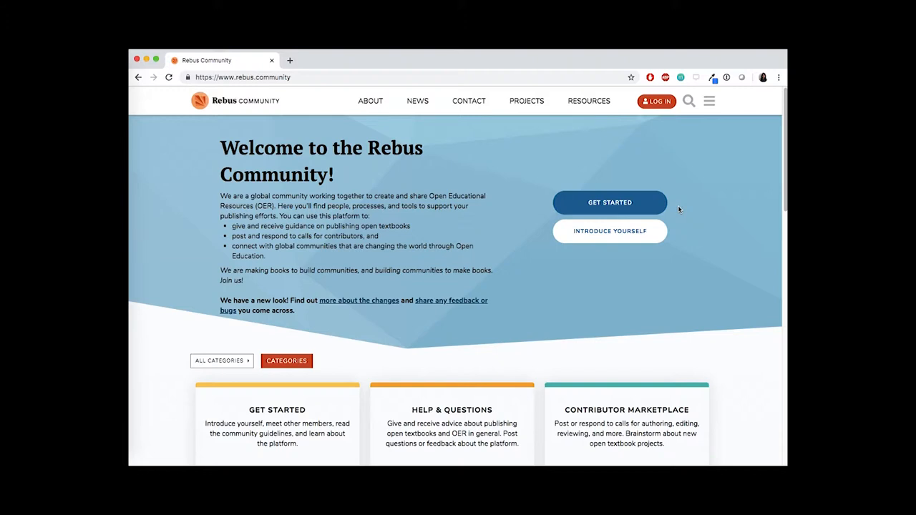
{"action": "mouse_move", "coordinate": [678, 204]}
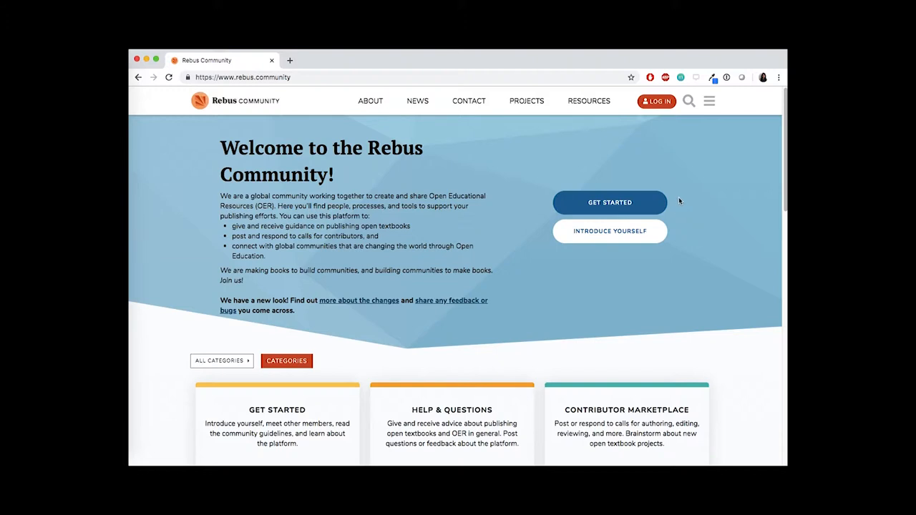
{"action": "mouse_move", "coordinate": [692, 196]}
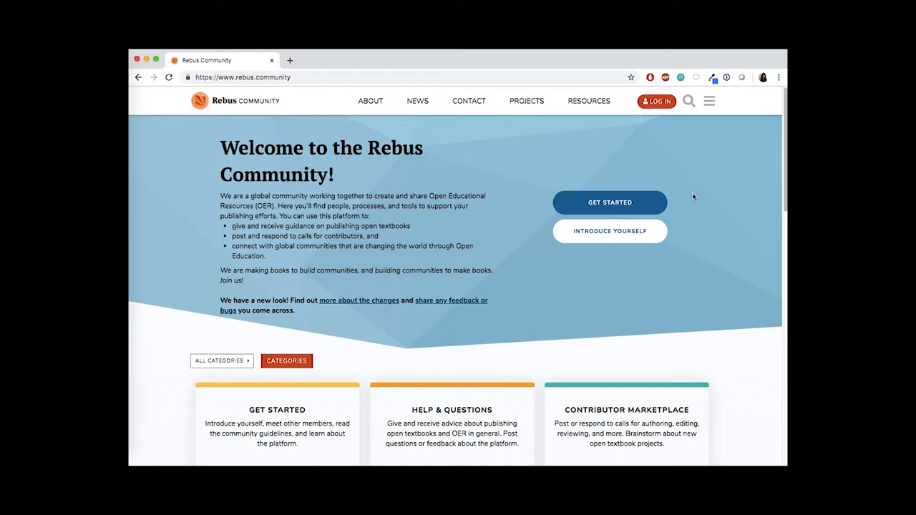
{"action": "mouse_move", "coordinate": [710, 221]}
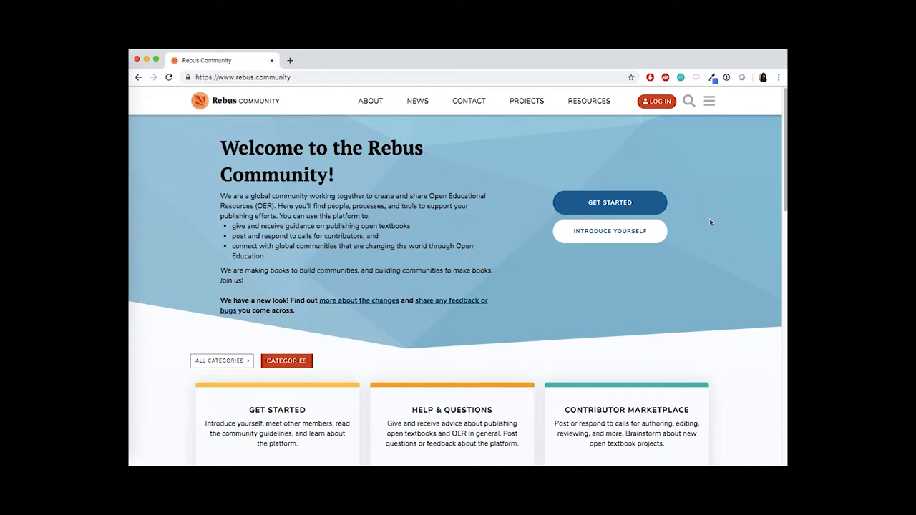
Browse down the homepage, return to the top and go to the community sign-in page via LOG IN.
{"action": "scroll", "scroll_direction": "down", "scroll_amount": 3}
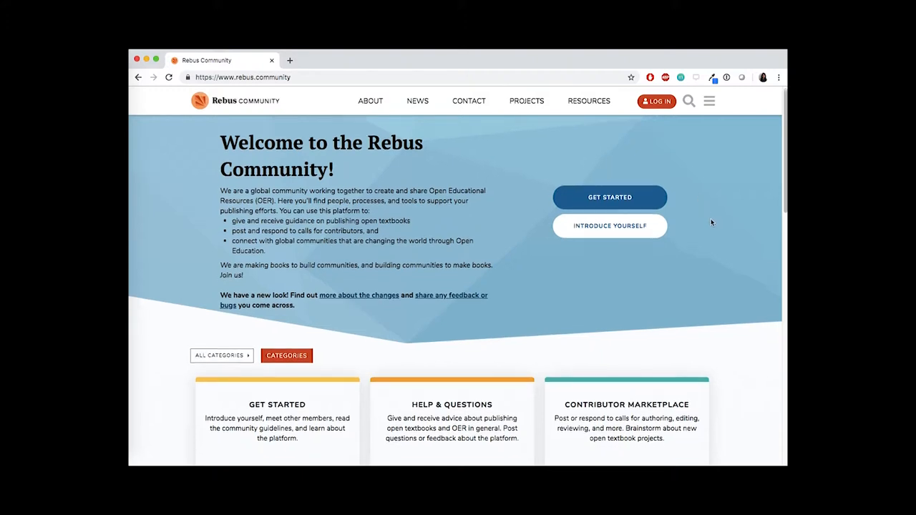
{"action": "scroll", "scroll_direction": "down", "scroll_amount": 3}
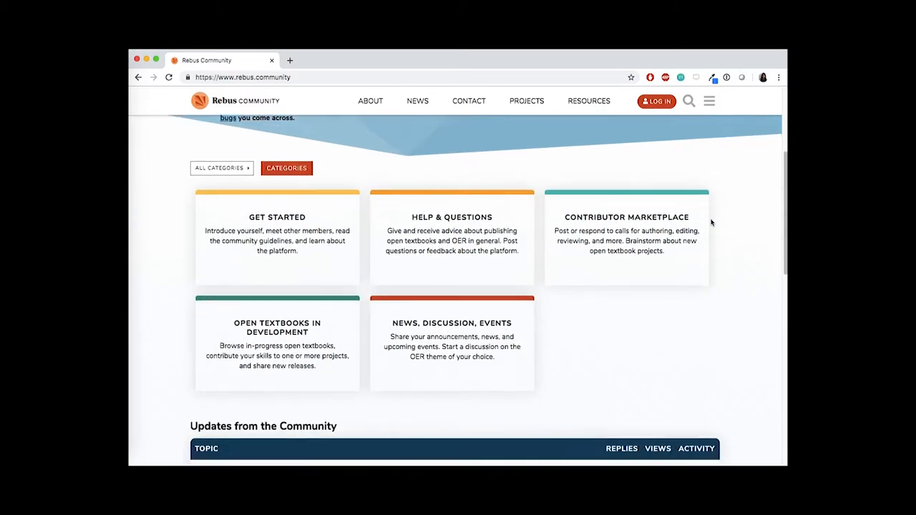
{"action": "scroll", "scroll_direction": "down", "scroll_amount": 3}
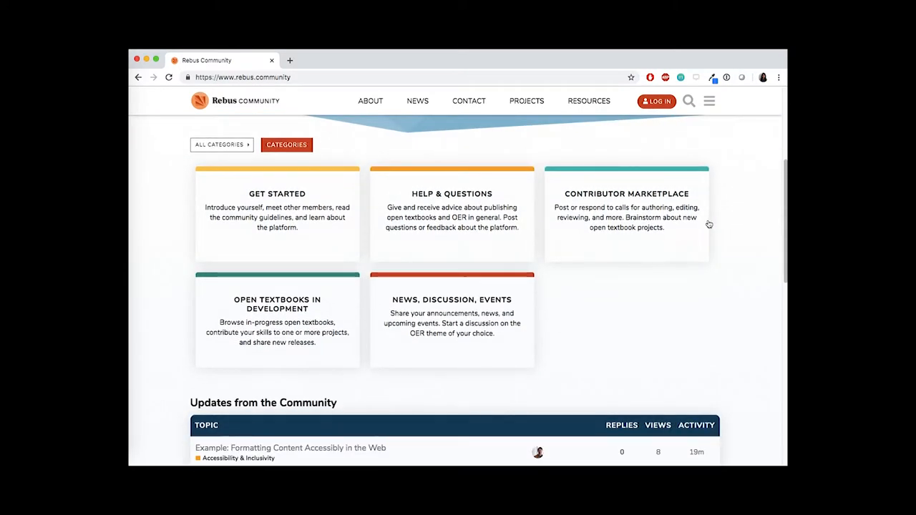
{"action": "scroll", "scroll_direction": "down", "scroll_amount": 3}
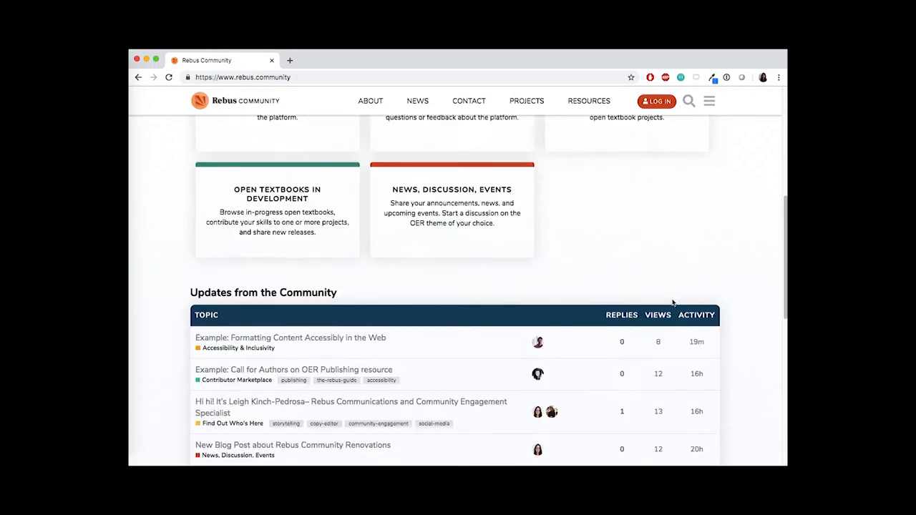
{"action": "scroll", "scroll_direction": "down", "scroll_amount": 3}
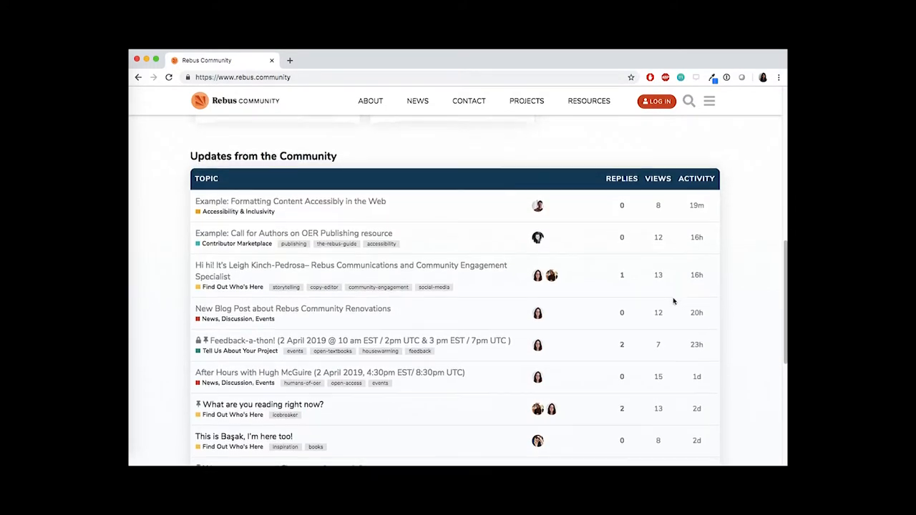
{"action": "scroll", "scroll_direction": "down", "scroll_amount": 3}
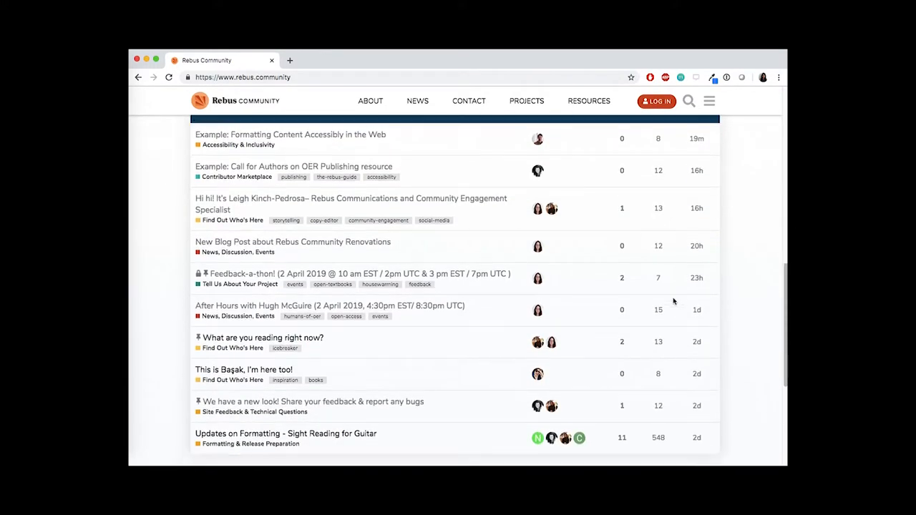
{"action": "scroll", "scroll_direction": "down", "scroll_amount": 3}
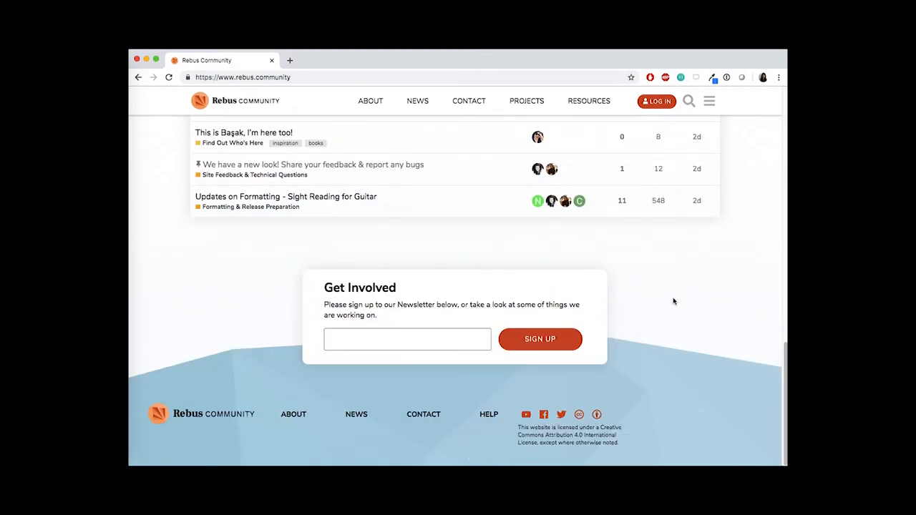
{"action": "mouse_move", "coordinate": [617, 306]}
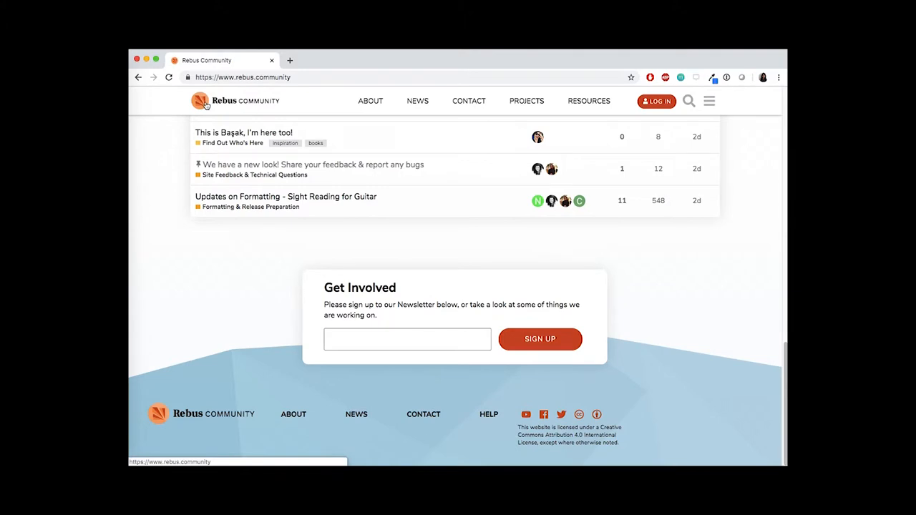
{"action": "scroll", "scroll_direction": "up", "scroll_amount": 3}
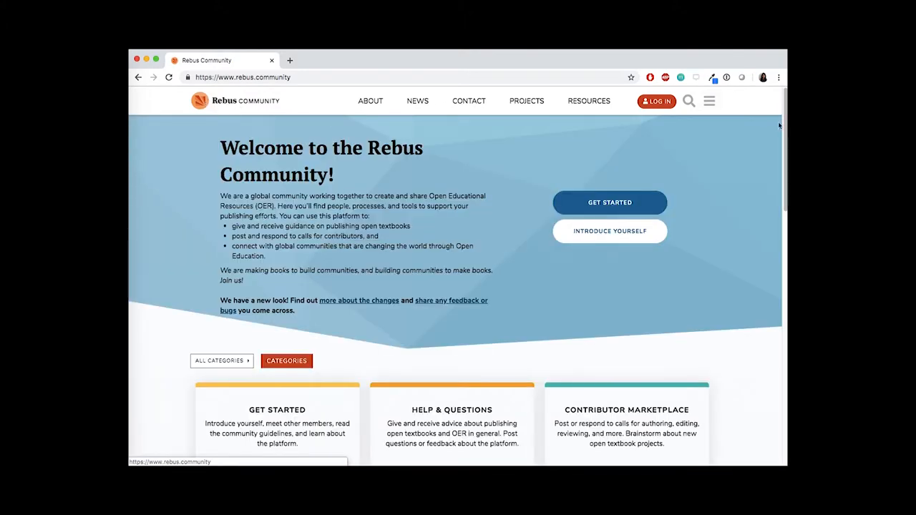
{"action": "mouse_move", "coordinate": [753, 155]}
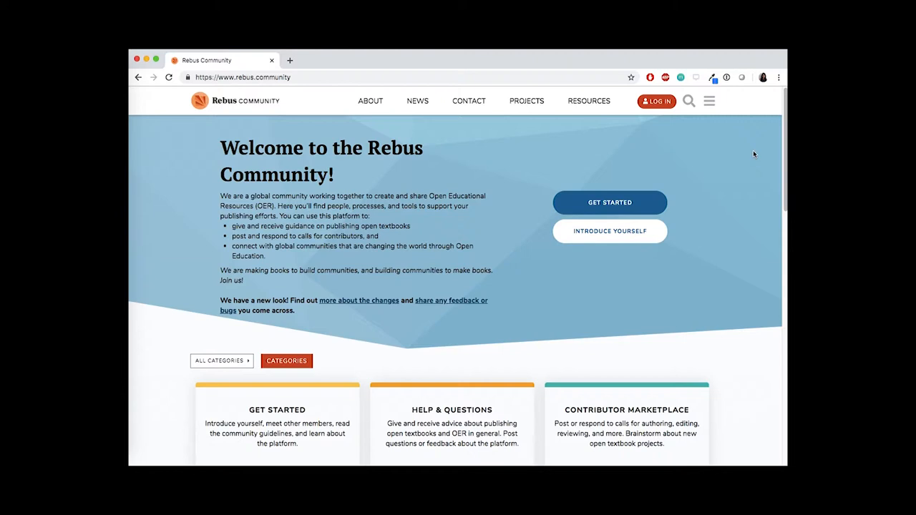
{"action": "mouse_move", "coordinate": [689, 100]}
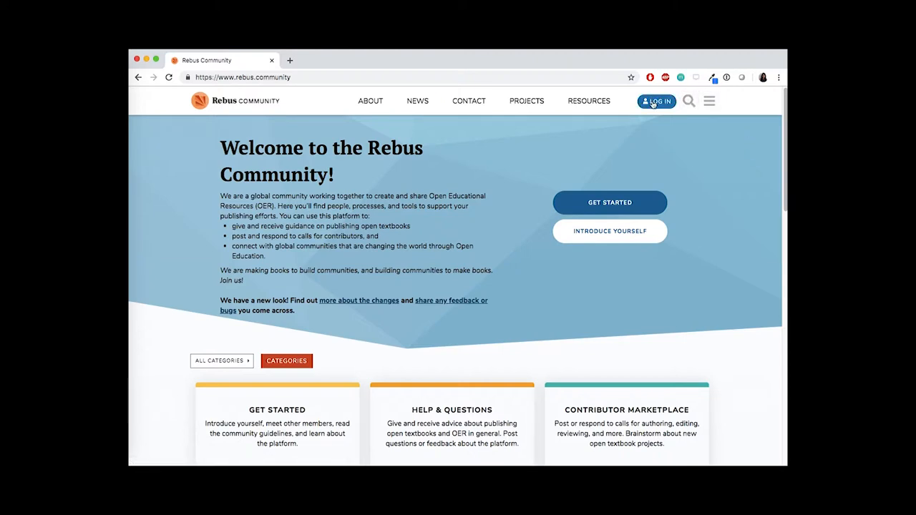
{"action": "left_click", "coordinate": [655, 100]}
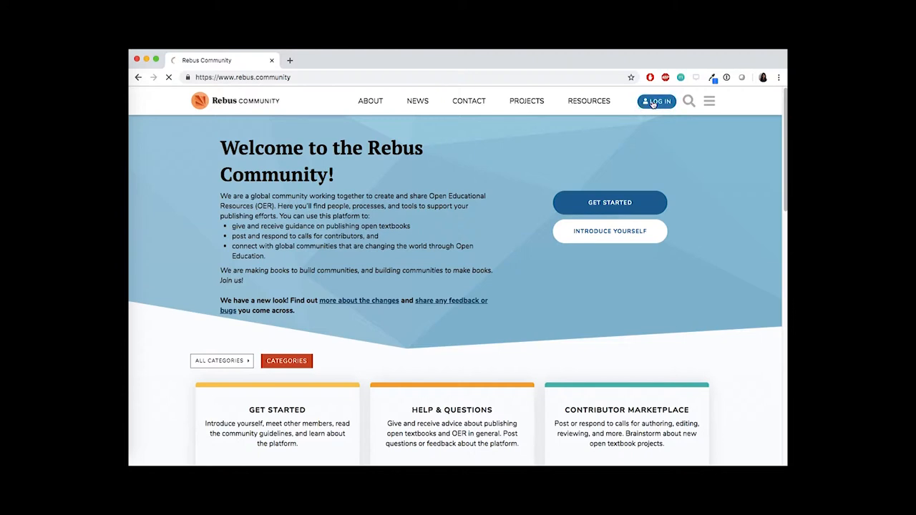
{"action": "left_click", "coordinate": [656, 100]}
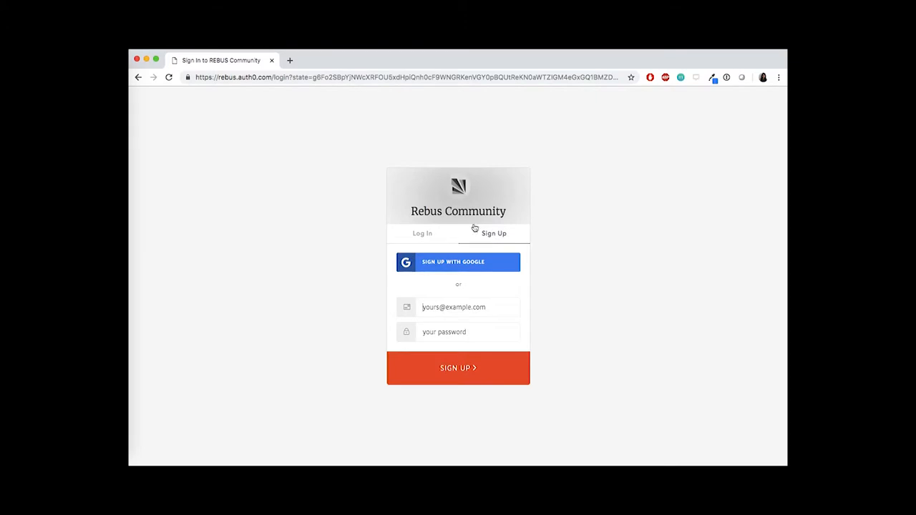
Sign in through the Log In tab using the Google account option.
{"action": "left_click", "coordinate": [423, 232]}
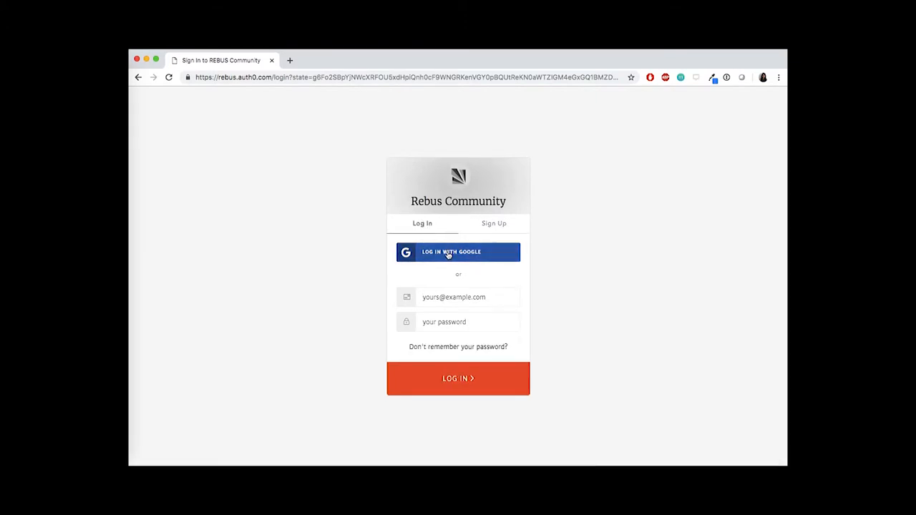
{"action": "left_click", "coordinate": [458, 252]}
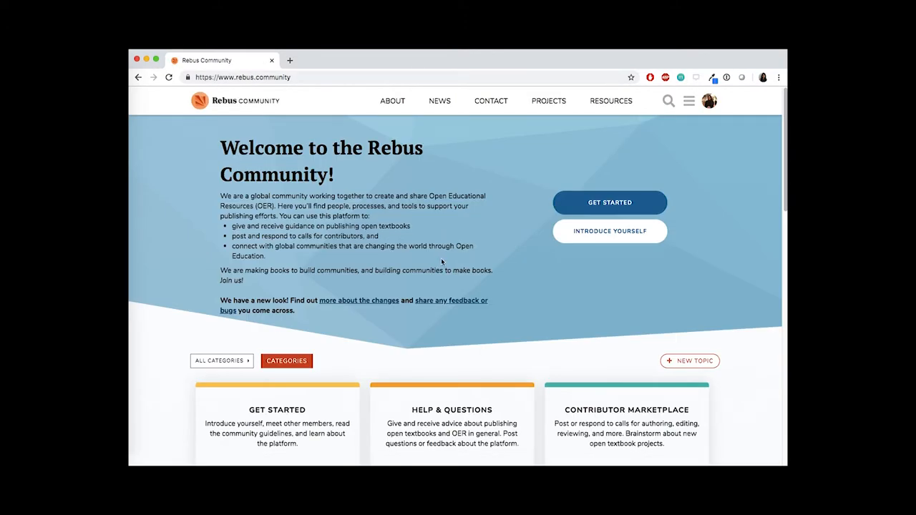
From Get Started, enter First Steps and bring up the 'Start by completing these steps' topic.
{"action": "scroll", "scroll_direction": "down", "scroll_amount": 3}
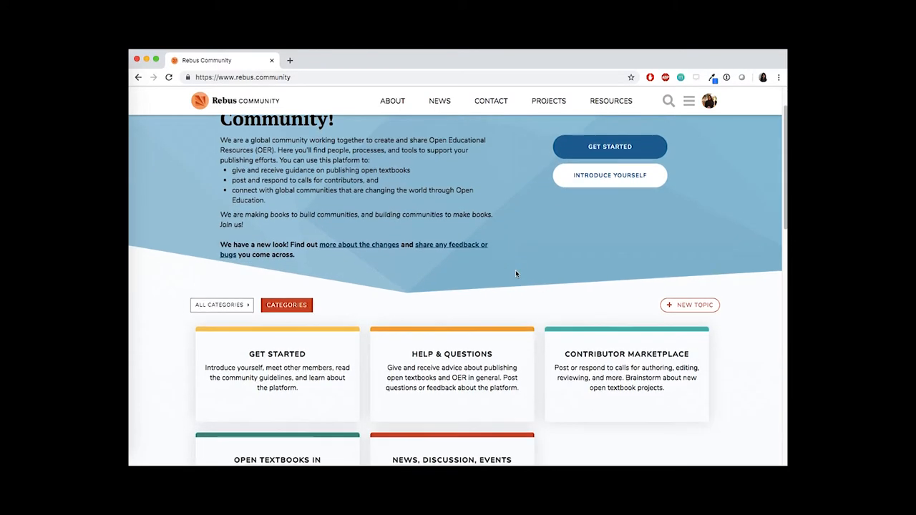
{"action": "scroll", "scroll_direction": "down", "scroll_amount": 3}
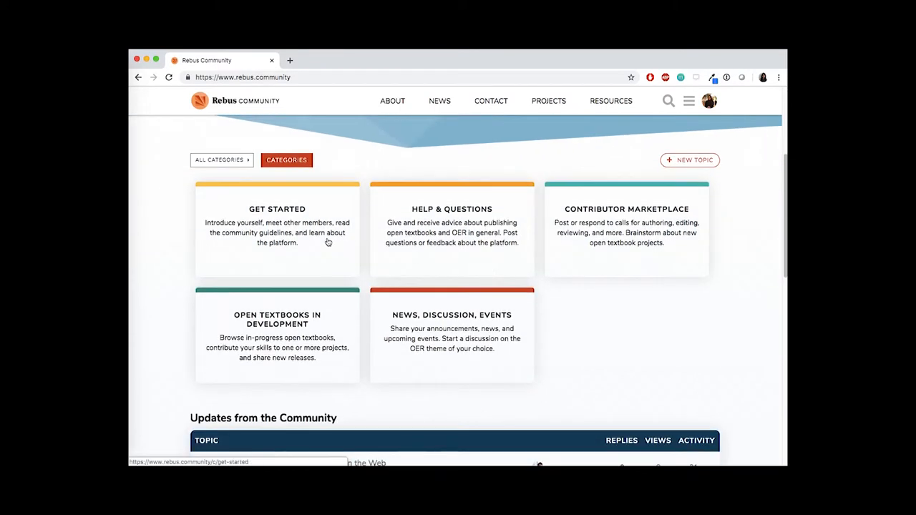
{"action": "left_click", "coordinate": [278, 209]}
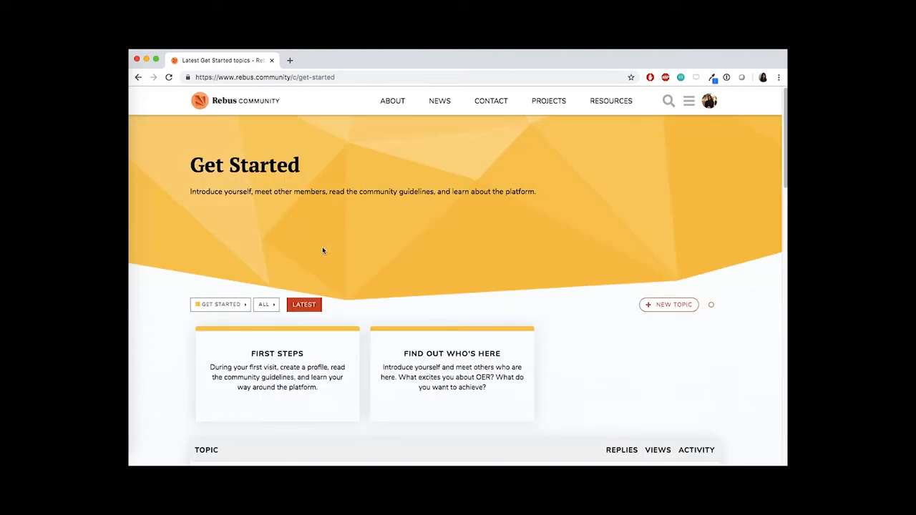
{"action": "left_click", "coordinate": [277, 352]}
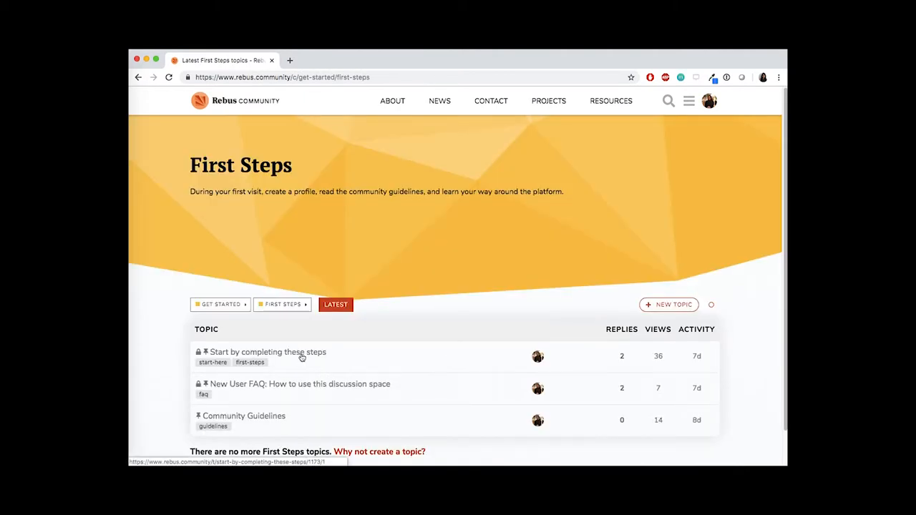
{"action": "mouse_move", "coordinate": [292, 358]}
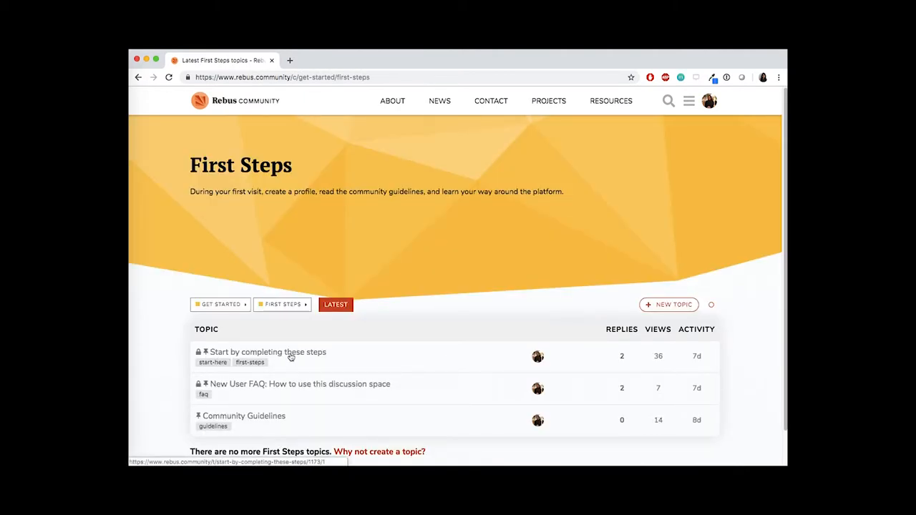
{"action": "left_click", "coordinate": [267, 352]}
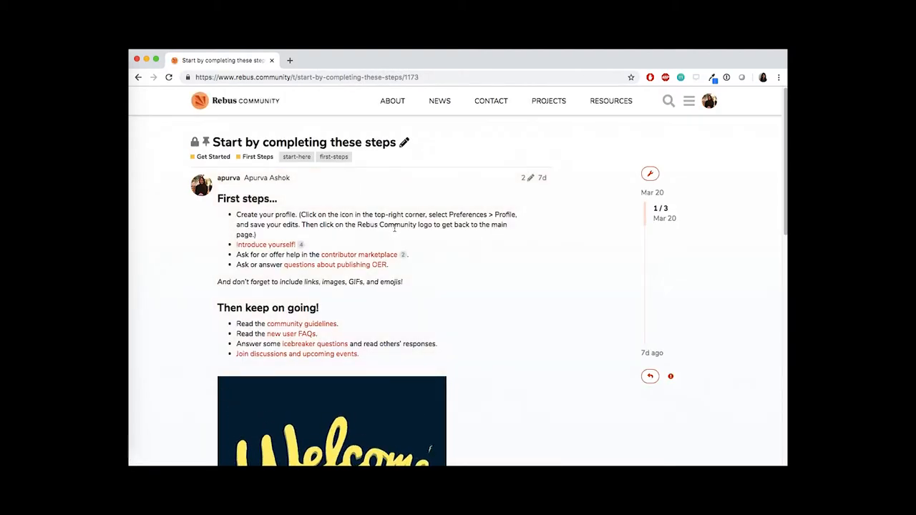
Go to the Account preferences page and review the full name entry.
{"action": "left_click", "coordinate": [708, 100]}
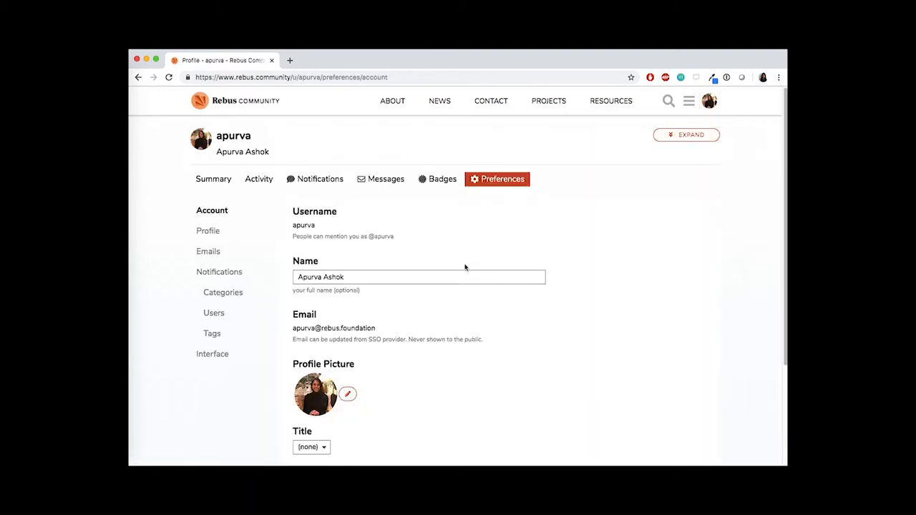
{"action": "left_click", "coordinate": [418, 278]}
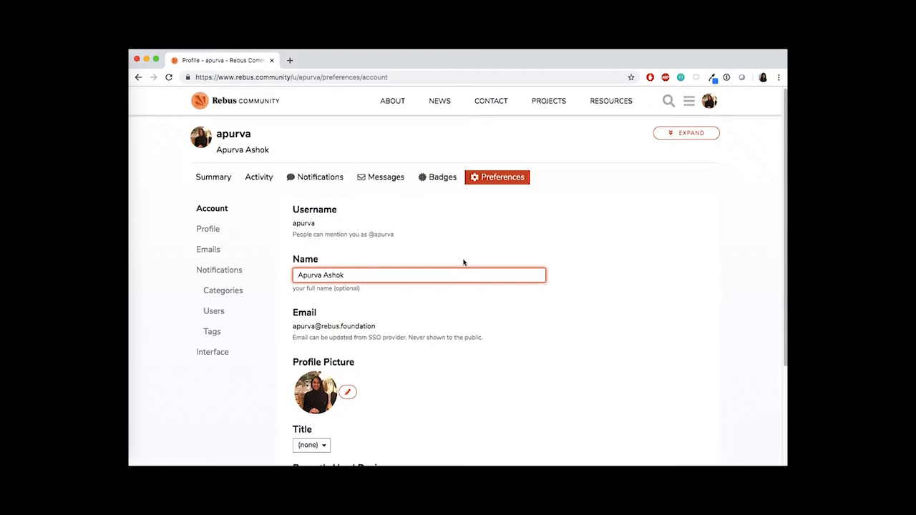
{"action": "scroll", "scroll_direction": "down", "scroll_amount": 3}
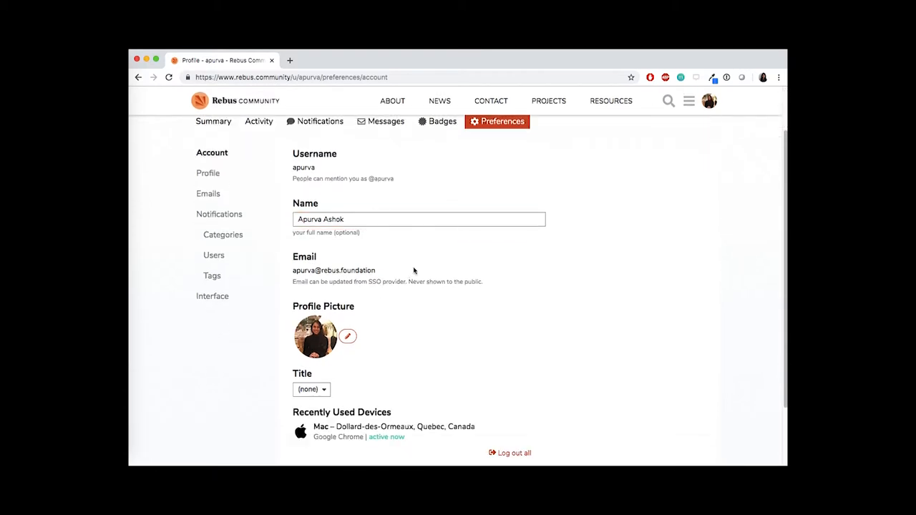
Save the Profile preferences with About me, Montreal, QC location and website, then check notifications.
{"action": "left_click", "coordinate": [209, 171]}
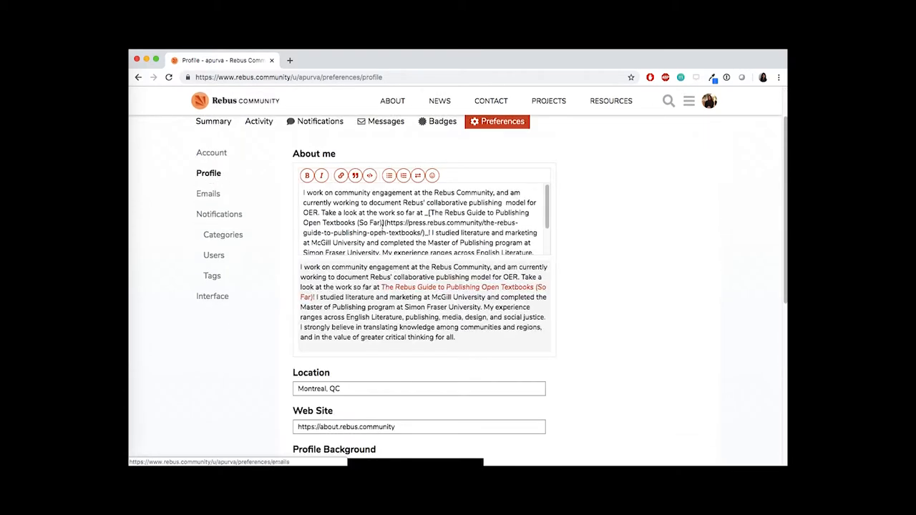
{"action": "left_click", "coordinate": [414, 388]}
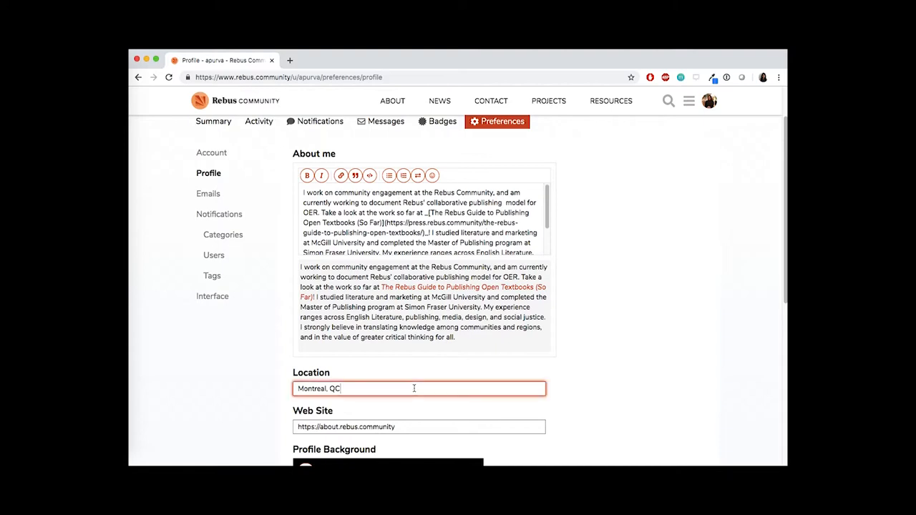
{"action": "scroll", "scroll_direction": "down", "scroll_amount": 3}
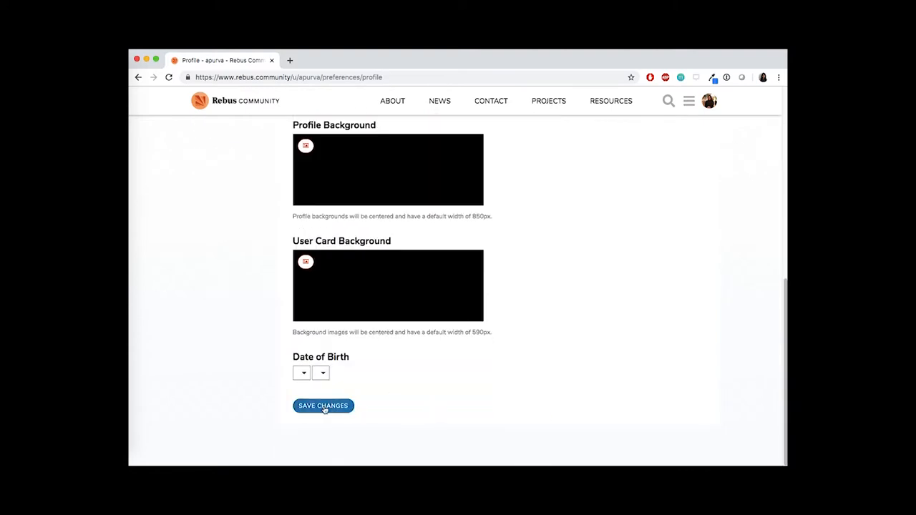
{"action": "left_click", "coordinate": [324, 407]}
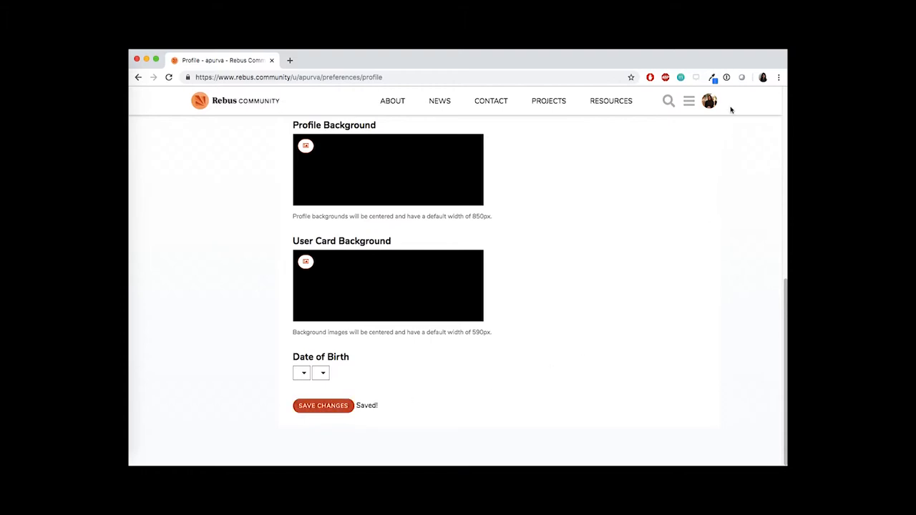
{"action": "left_click", "coordinate": [709, 100]}
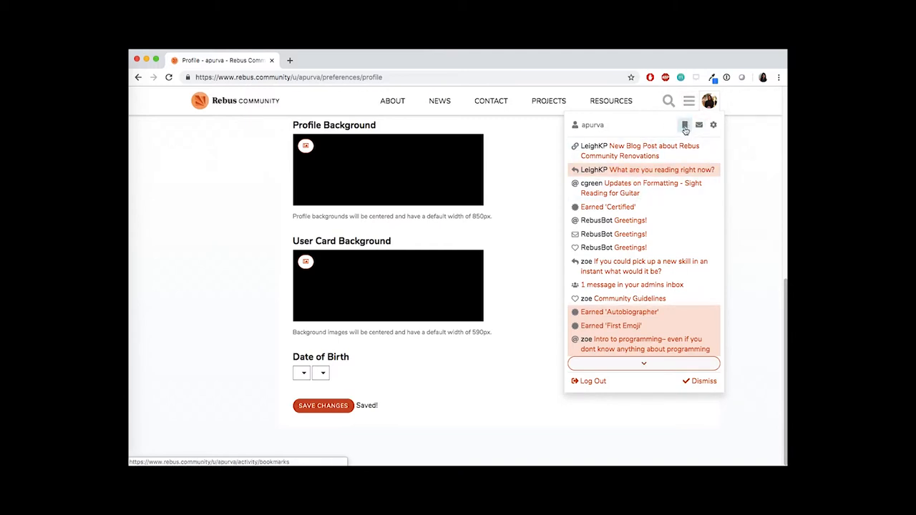
{"action": "mouse_move", "coordinate": [685, 124]}
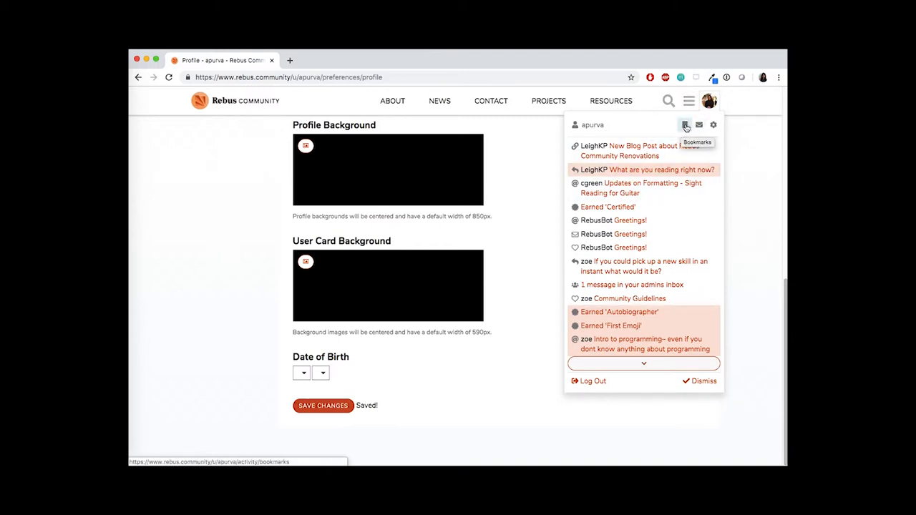
Return to Get Started and enter the Find Out Who's Here category.
{"action": "left_click", "coordinate": [235, 101]}
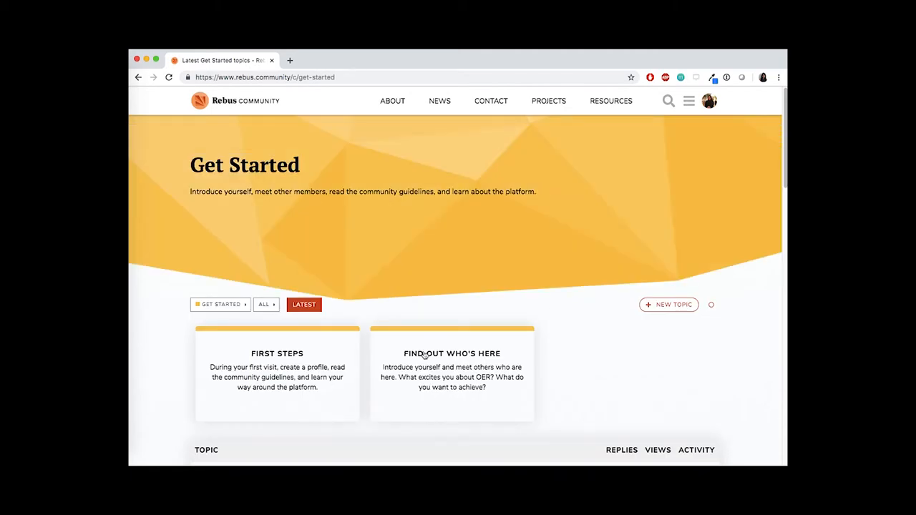
{"action": "left_click", "coordinate": [453, 353]}
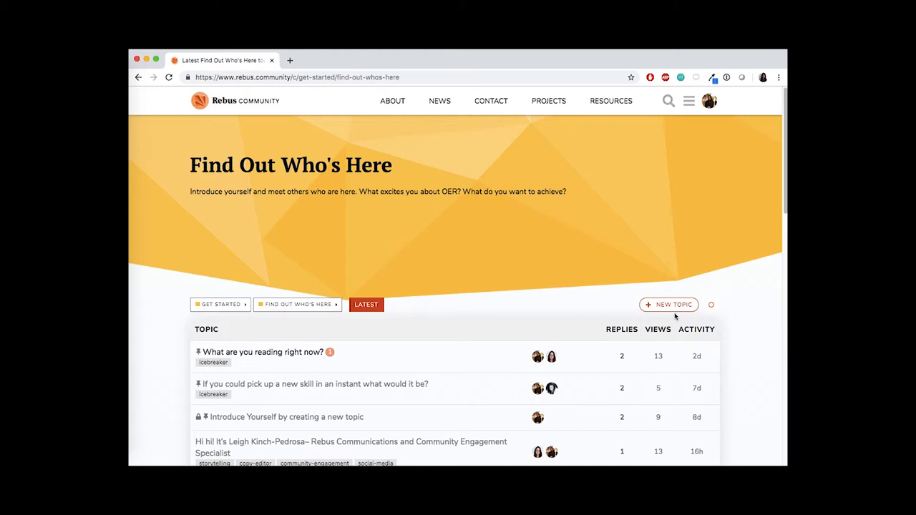
Create the topic 'Apurva Ashok - Publishing and Community Engagement on Rebus Community' with the literature tag and publish it.
{"action": "left_click", "coordinate": [669, 303]}
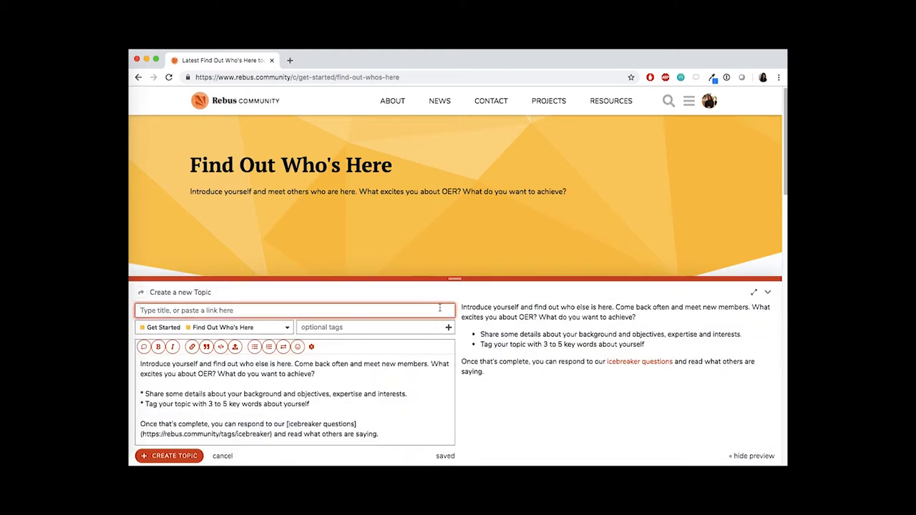
{"action": "type", "text": "Apurva Ashok - Publishing and Community Engagement on Rebus Community"}
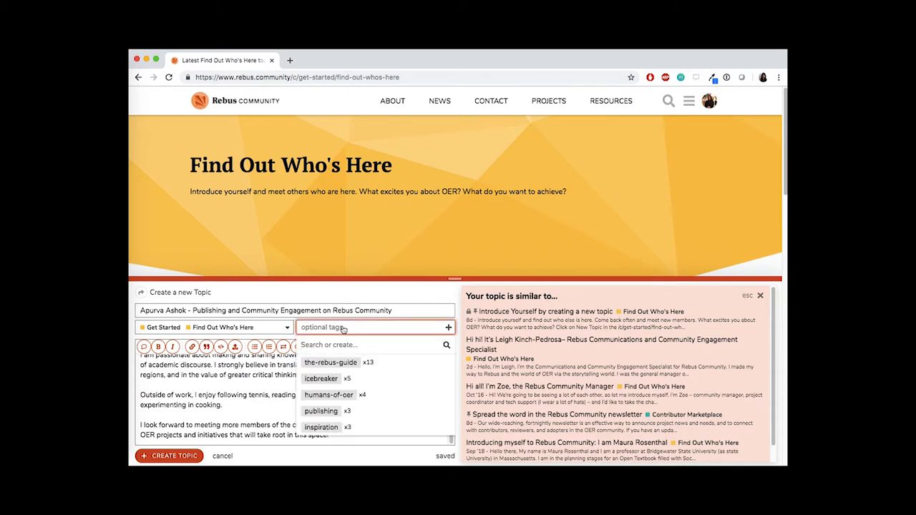
{"action": "type", "text": "literature"}
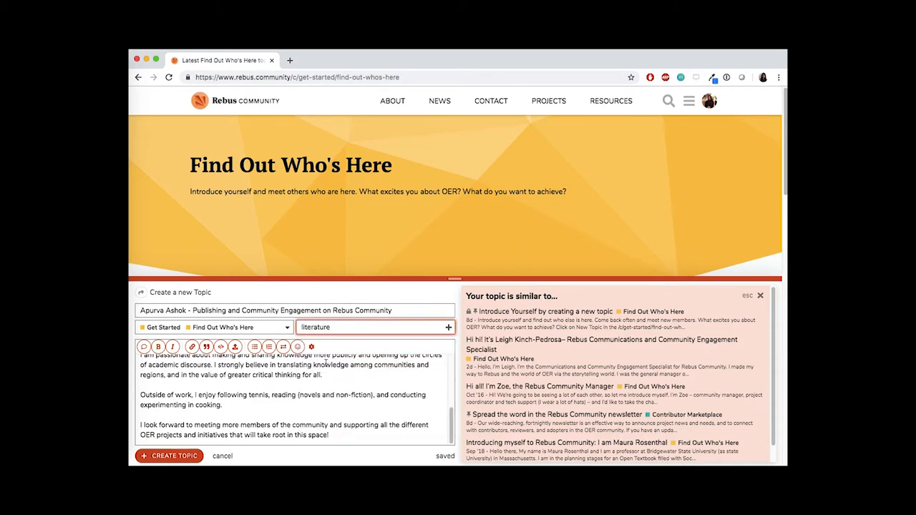
{"action": "left_click", "coordinate": [372, 326]}
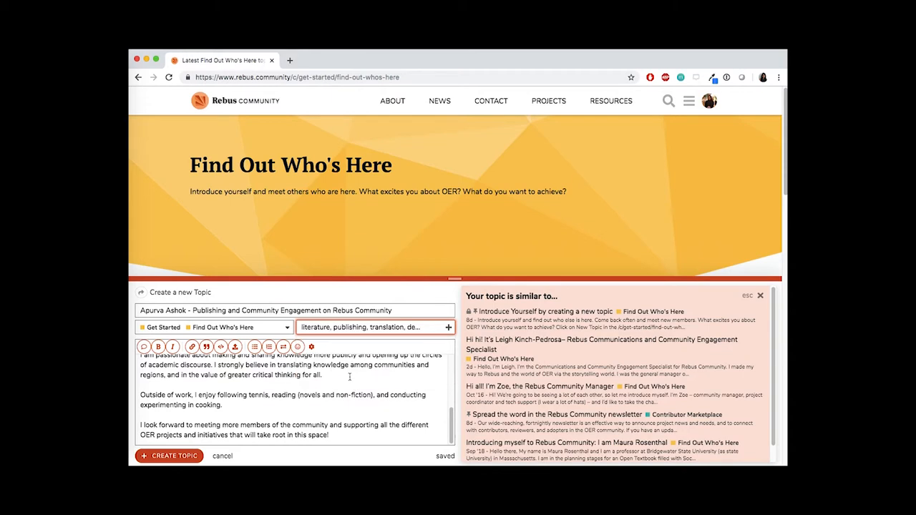
{"action": "left_click", "coordinate": [169, 455]}
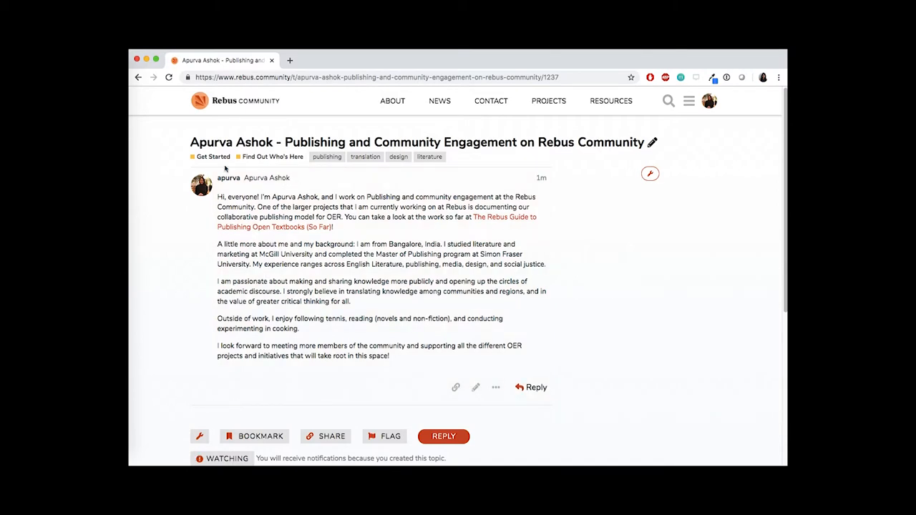
{"action": "mouse_move", "coordinate": [272, 156]}
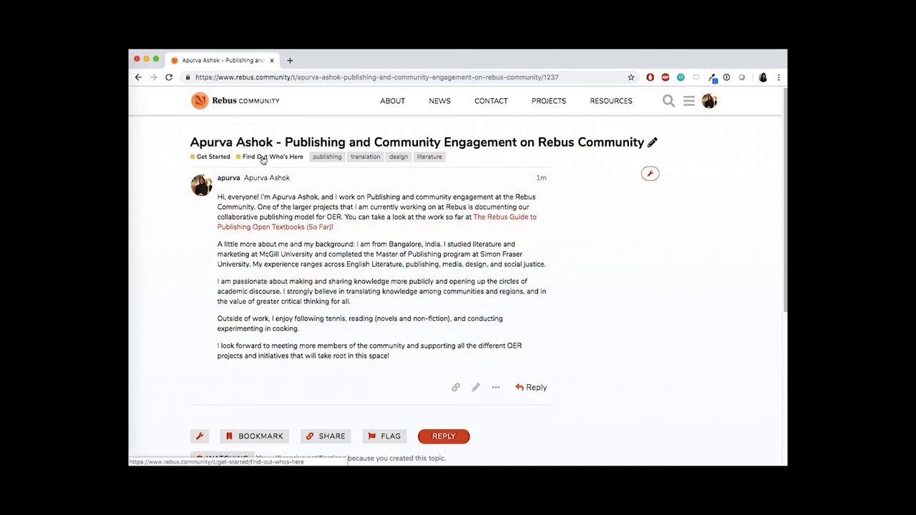
{"action": "left_click", "coordinate": [272, 156]}
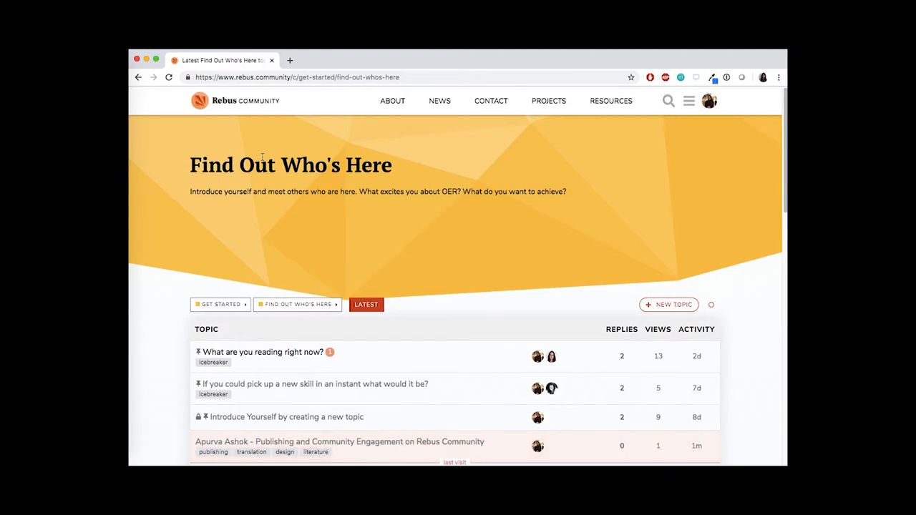
{"action": "scroll", "scroll_direction": "down", "scroll_amount": 3}
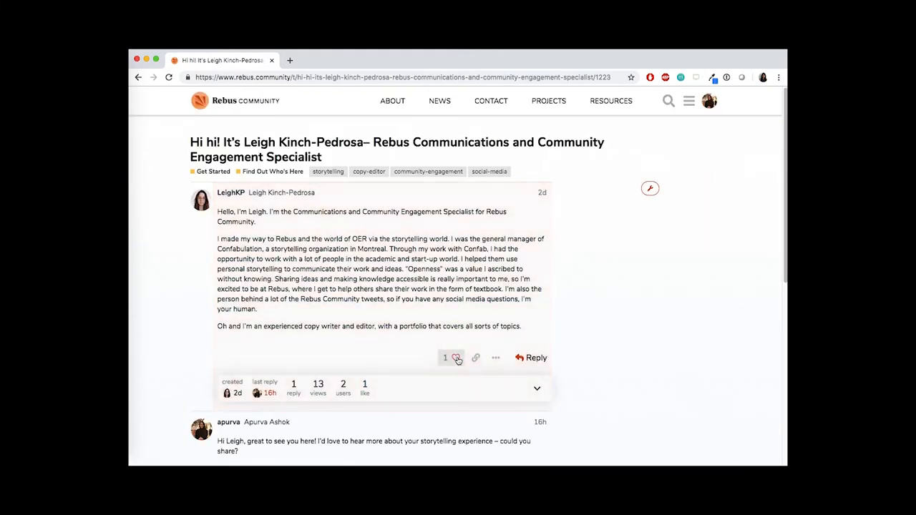
{"action": "left_click", "coordinate": [533, 358]}
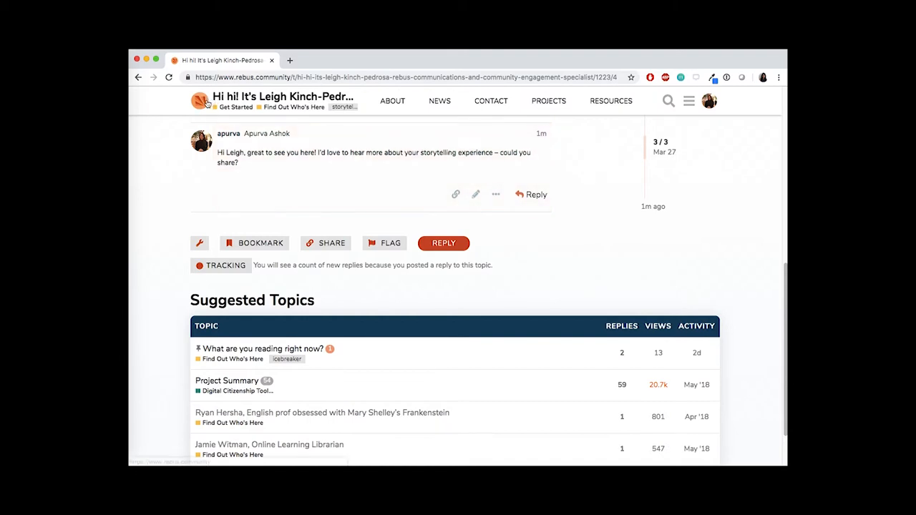
{"action": "mouse_move", "coordinate": [200, 100]}
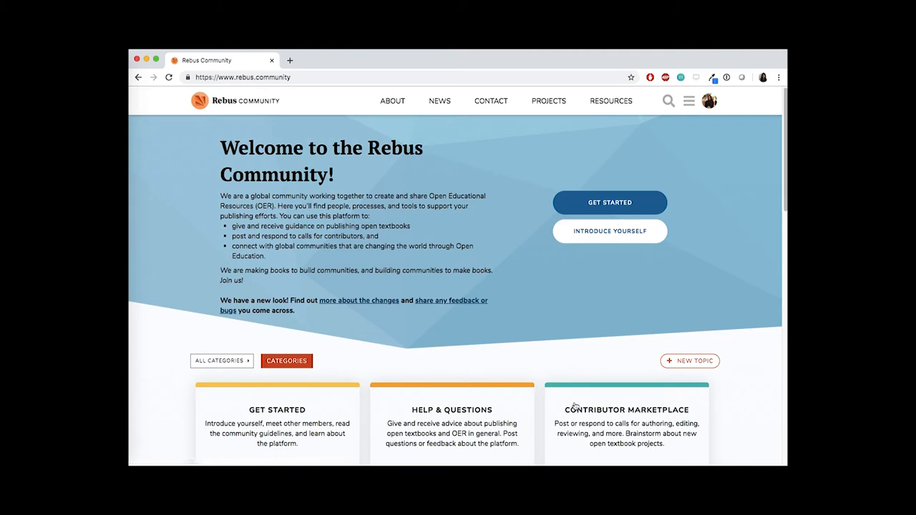
In Contributor Marketplace, publish 'Example: Call for Reviewers for Introduction to World Literature' tagged literature.
{"action": "left_click", "coordinate": [627, 410]}
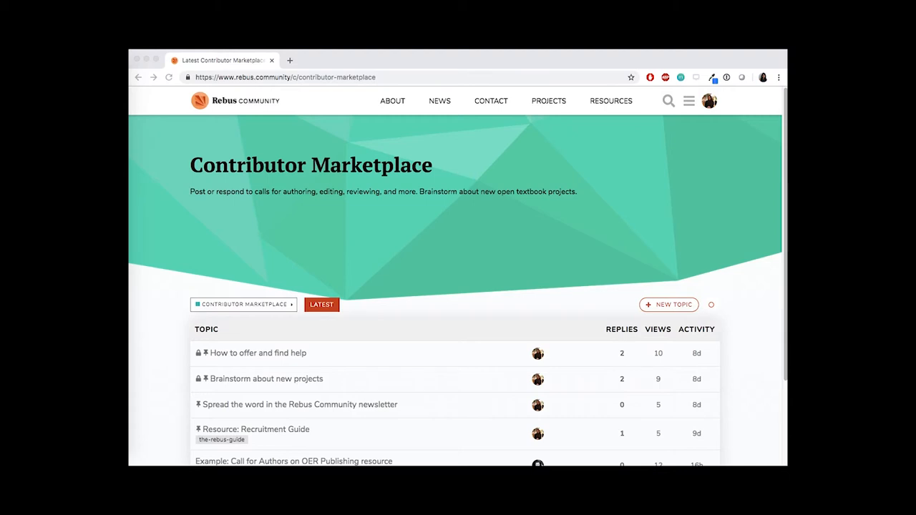
{"action": "mouse_move", "coordinate": [719, 241]}
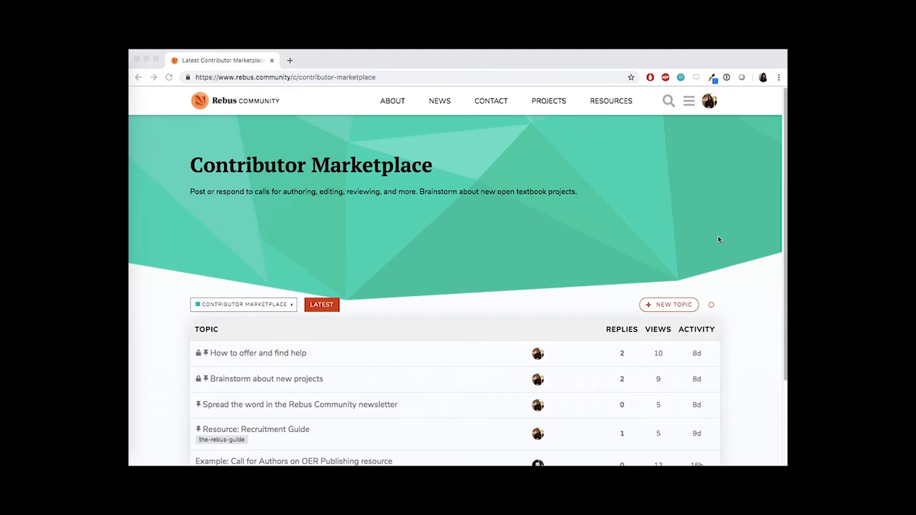
{"action": "left_click", "coordinate": [667, 304]}
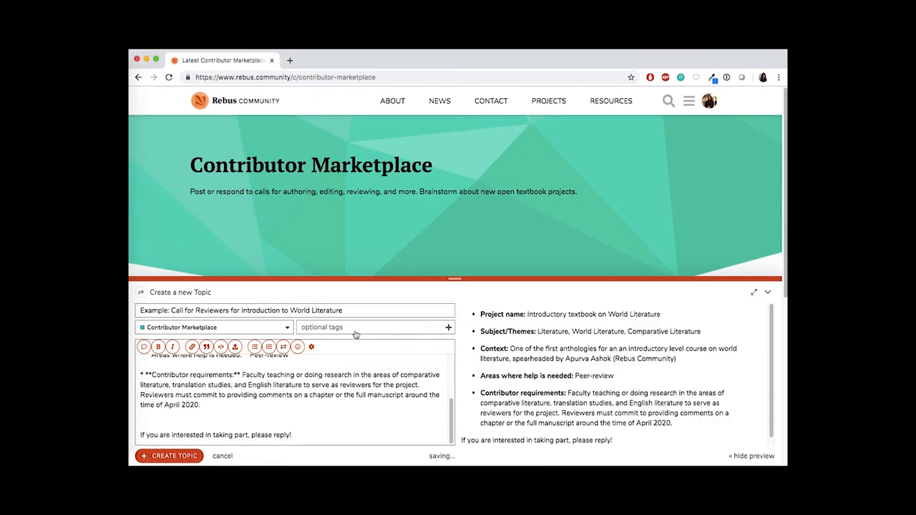
{"action": "type", "text": "literature"}
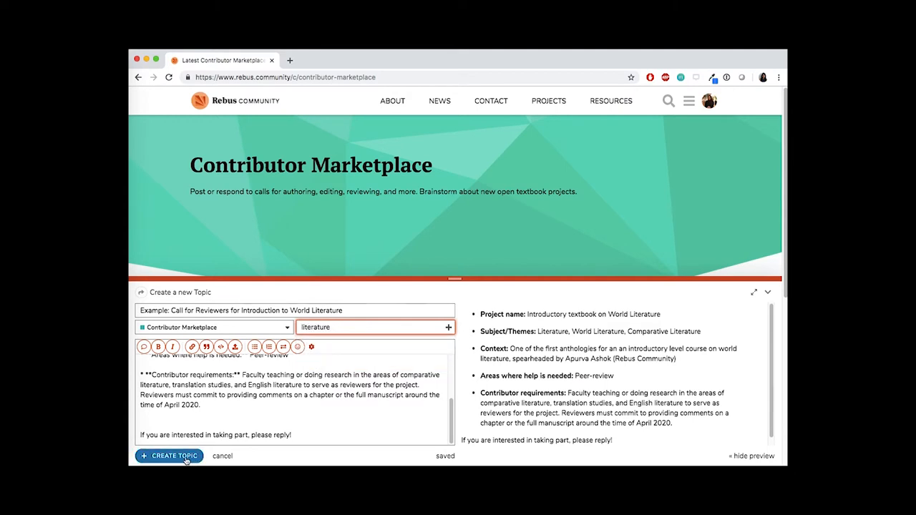
{"action": "left_click", "coordinate": [168, 455]}
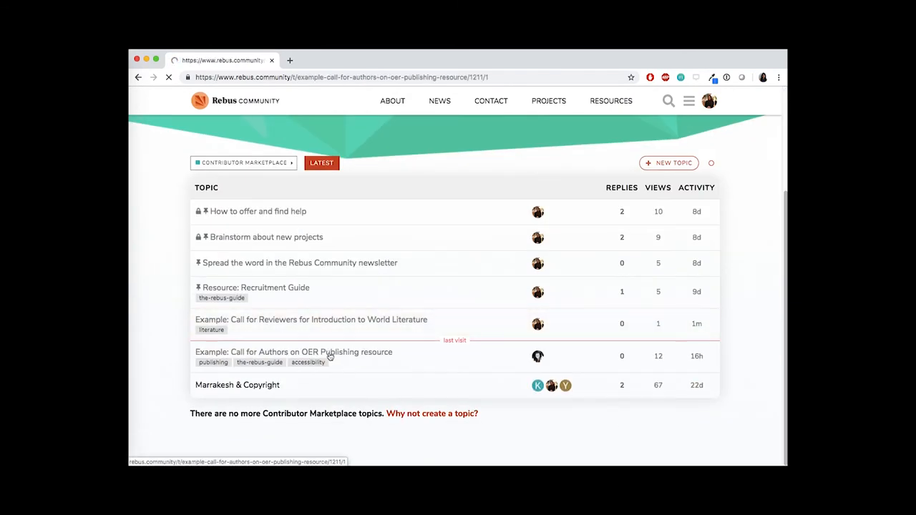
Bring up the Call for Authors on OER Publishing resource topic and begin a reply.
{"action": "left_click", "coordinate": [294, 352]}
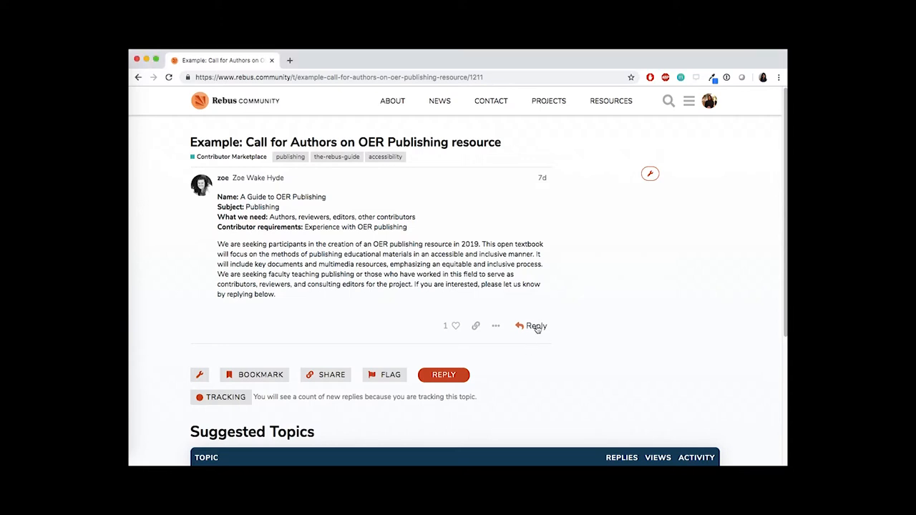
{"action": "left_click", "coordinate": [535, 326]}
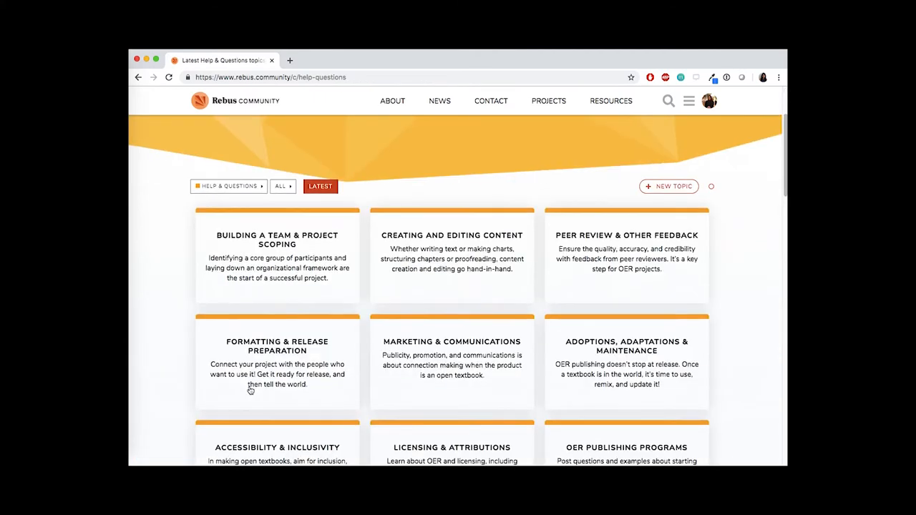
Publish the accessibility checklist question as a new topic in Accessibility & Inclusivity.
{"action": "scroll", "scroll_direction": "down", "scroll_amount": 3}
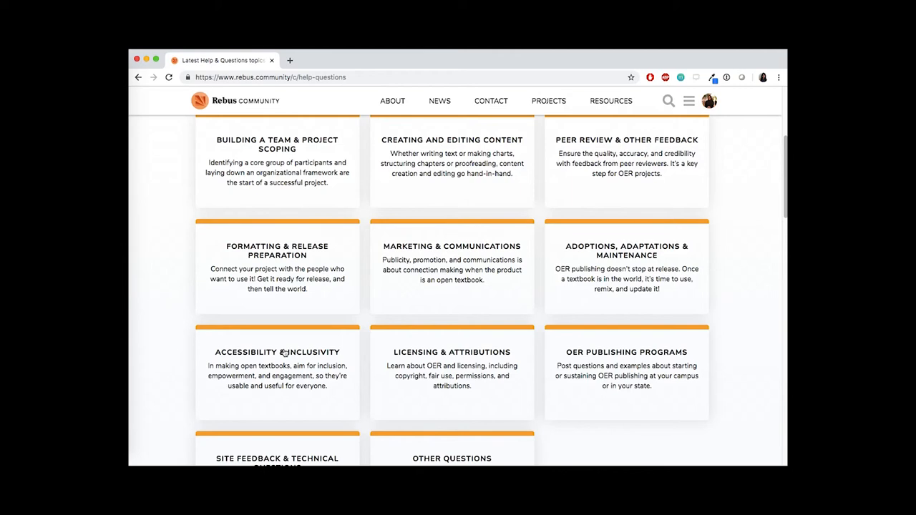
{"action": "left_click", "coordinate": [278, 352]}
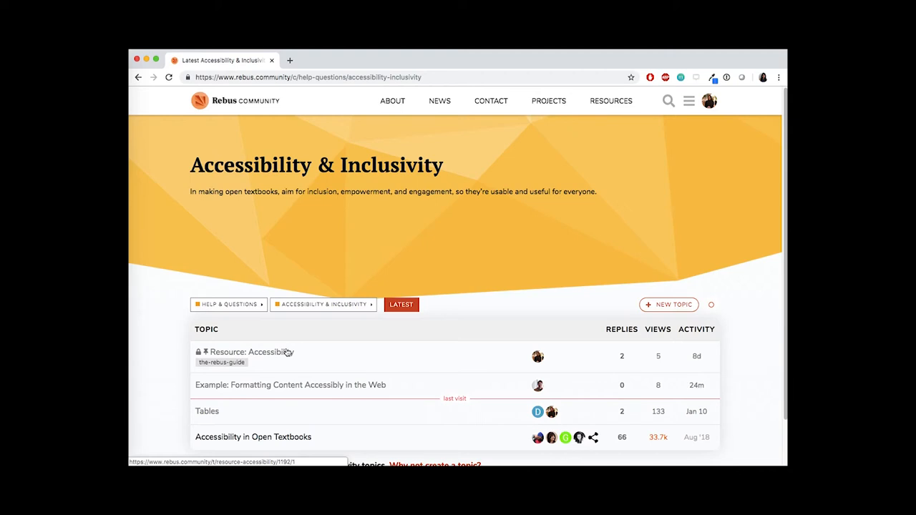
{"action": "left_click", "coordinate": [669, 303]}
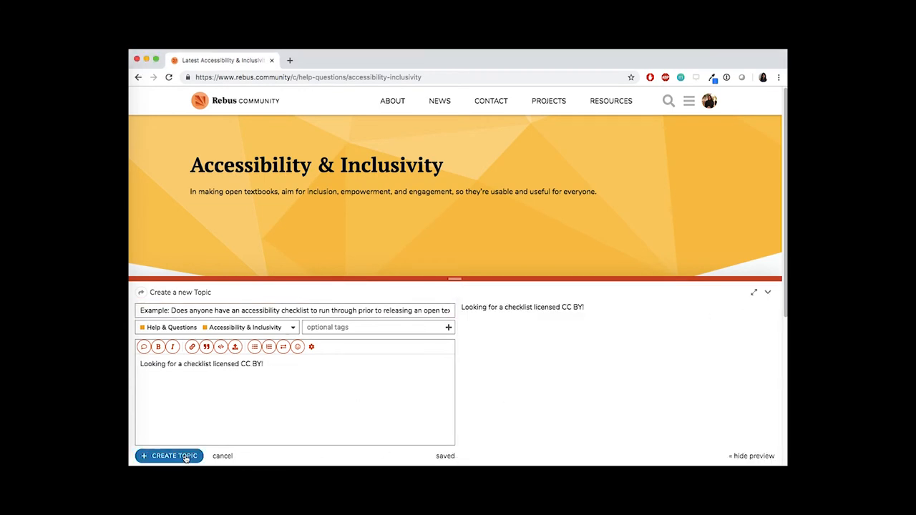
{"action": "left_click", "coordinate": [169, 455]}
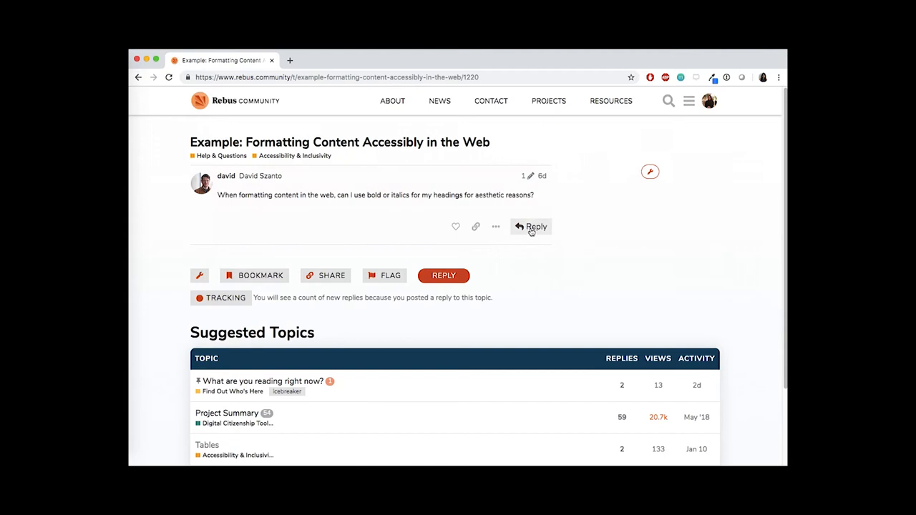
Post a reply to the formatting question recommending heading styles over bold or italics.
{"action": "left_click", "coordinate": [531, 226]}
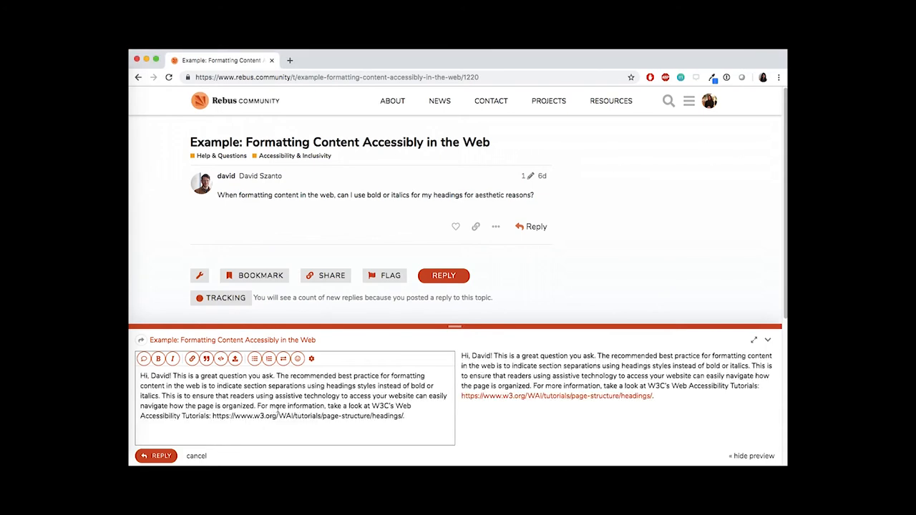
{"action": "left_click", "coordinate": [154, 455]}
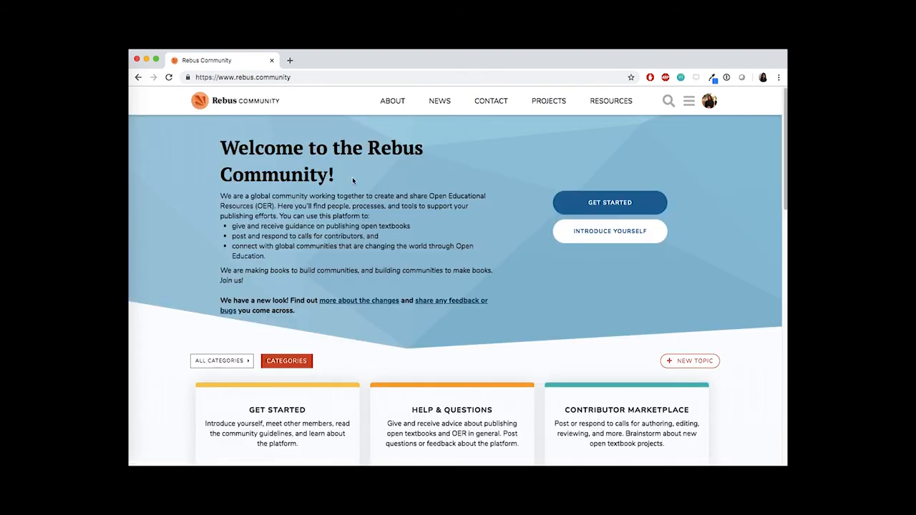
{"action": "scroll", "scroll_direction": "down", "scroll_amount": 3}
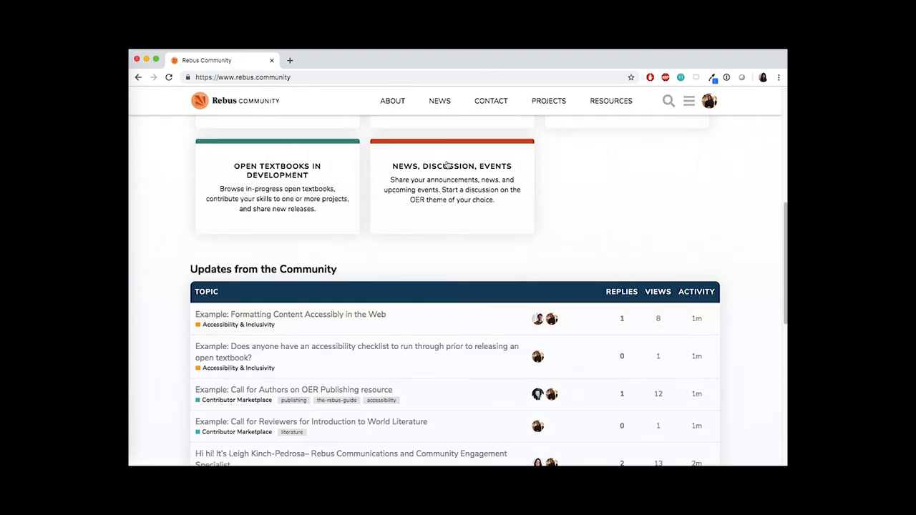
{"action": "left_click", "coordinate": [452, 166]}
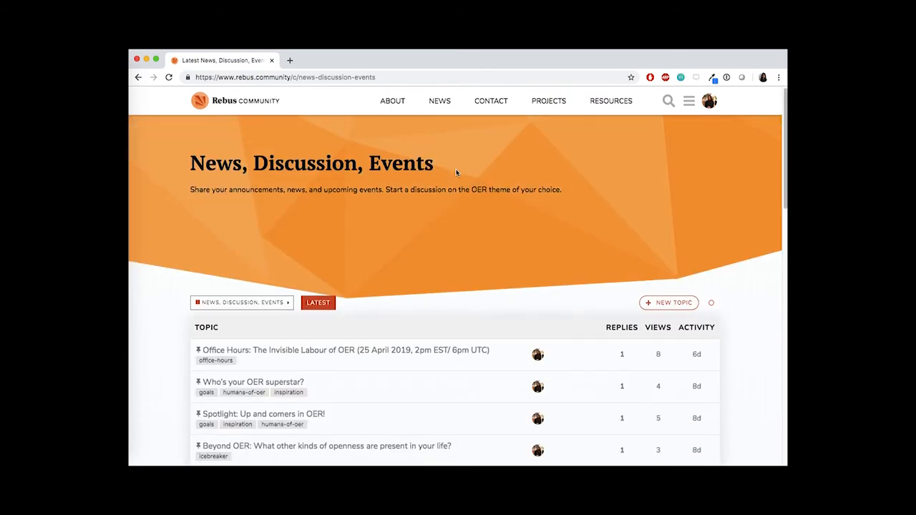
{"action": "scroll", "scroll_direction": "down", "scroll_amount": 3}
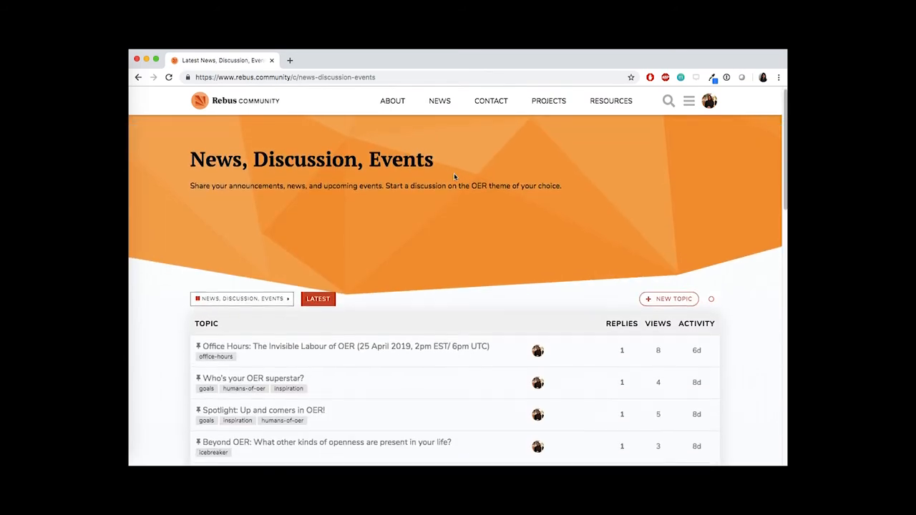
{"action": "scroll", "scroll_direction": "down", "scroll_amount": 3}
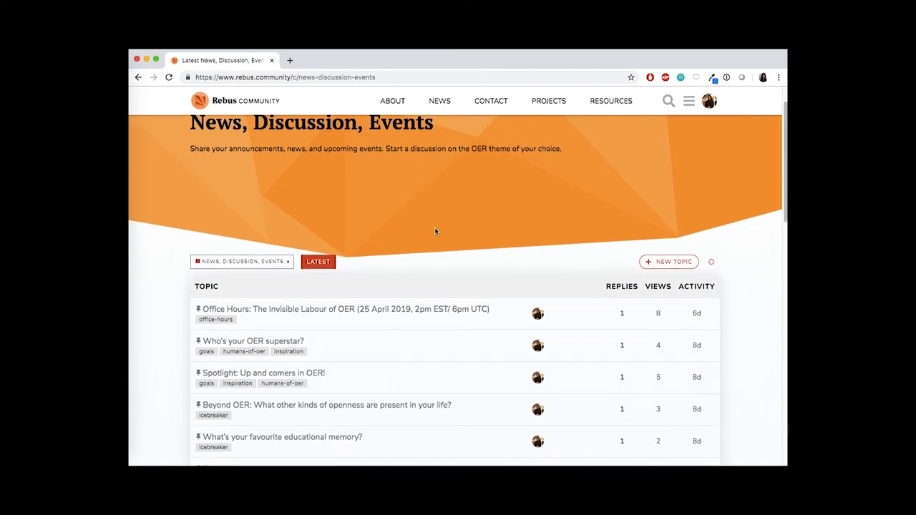
{"action": "scroll", "scroll_direction": "down", "scroll_amount": 3}
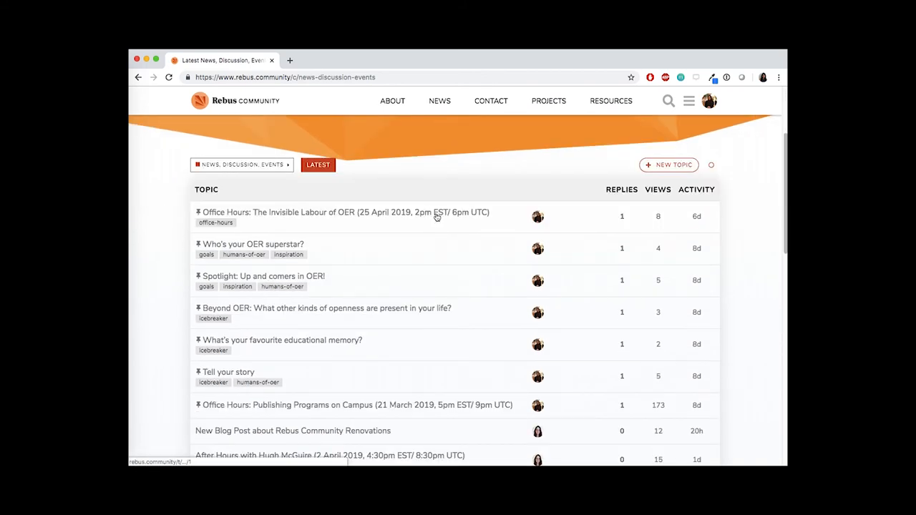
{"action": "left_click", "coordinate": [344, 212]}
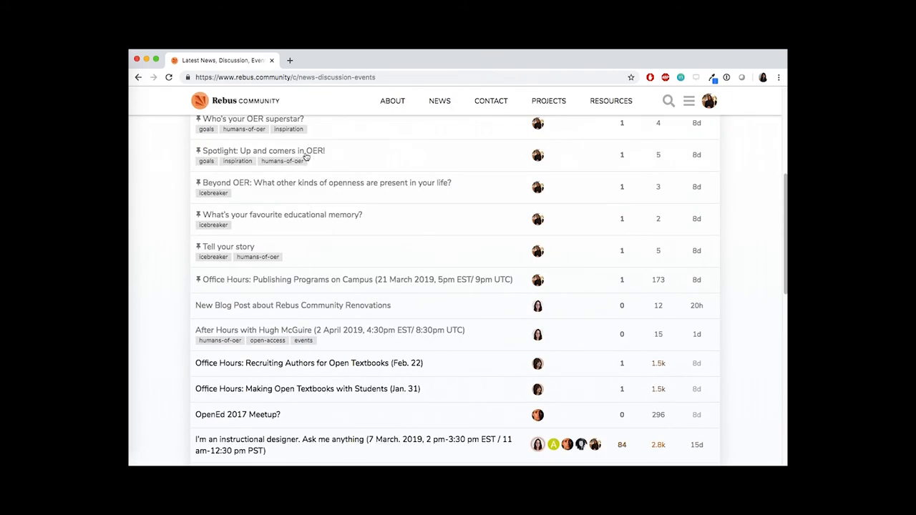
{"action": "left_click", "coordinate": [264, 151]}
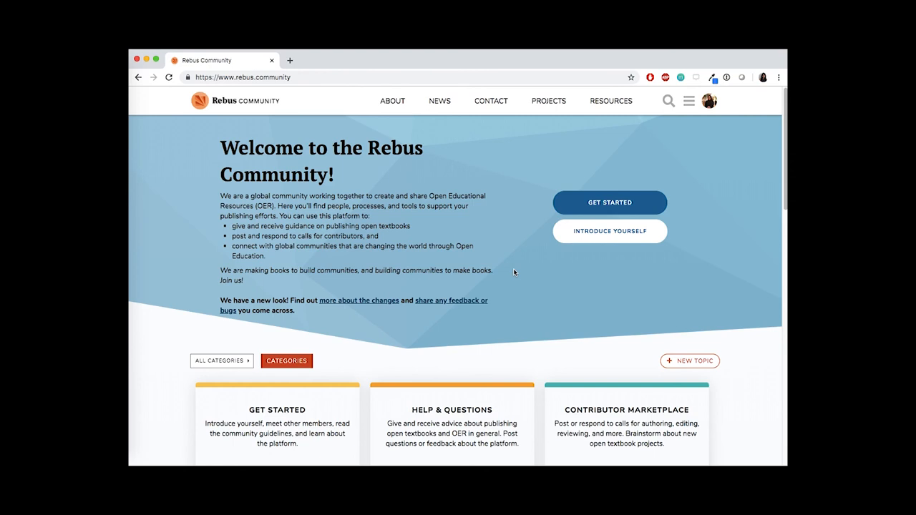
{"action": "mouse_move", "coordinate": [635, 77]}
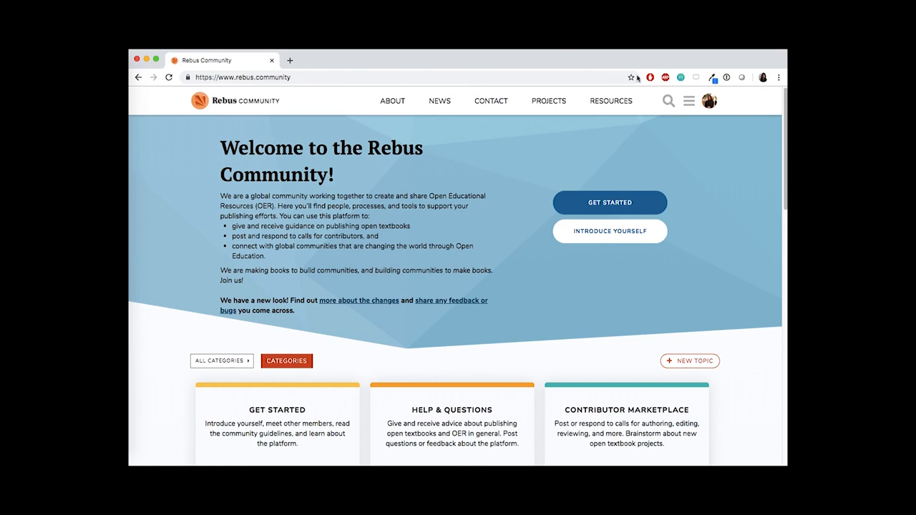